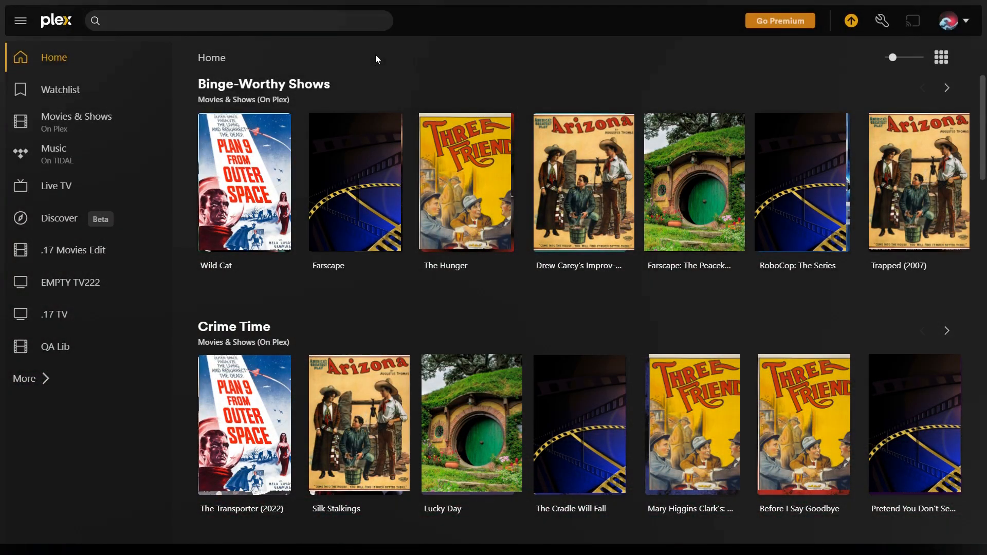
- Open the '.17 Movies Edit' library from the Plex Web sidebar
click(73, 250)
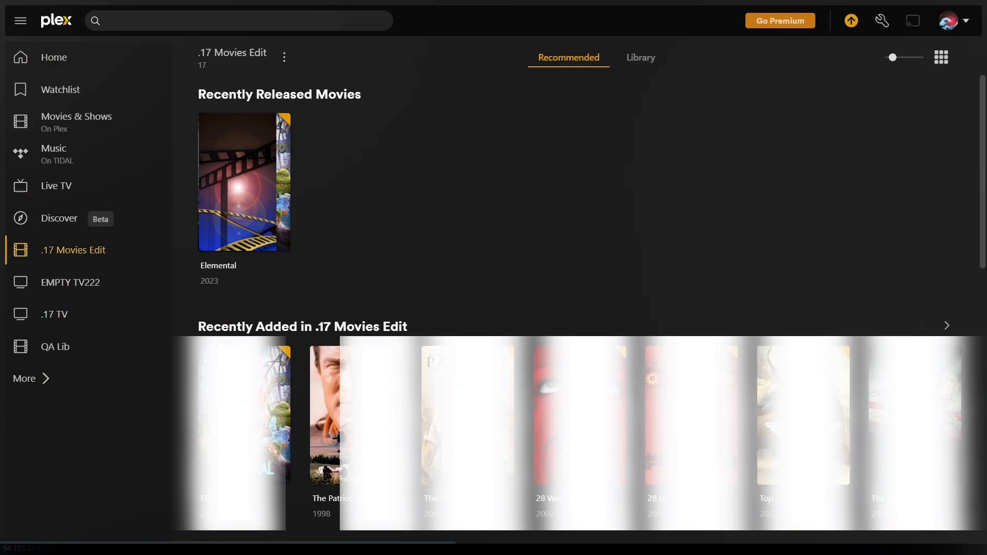
- Show Media Info for Elemental (2023) through its poster's Get Info option
right_click(243, 180)
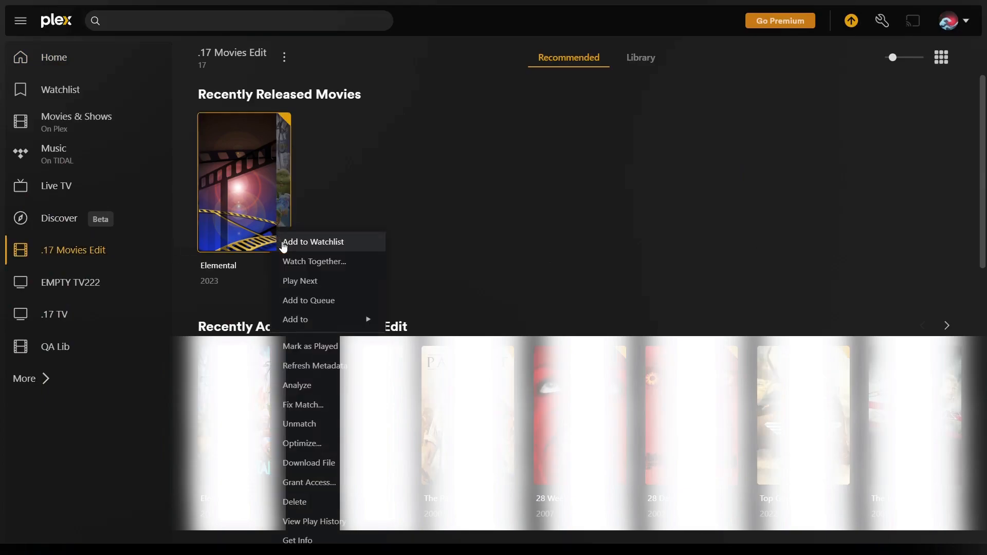
mouse_move(298, 541)
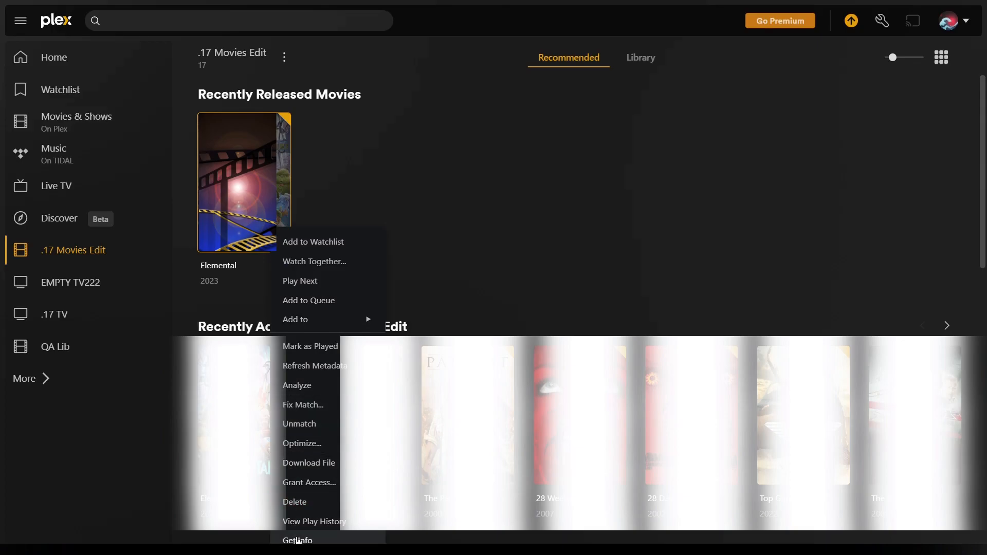
click(297, 540)
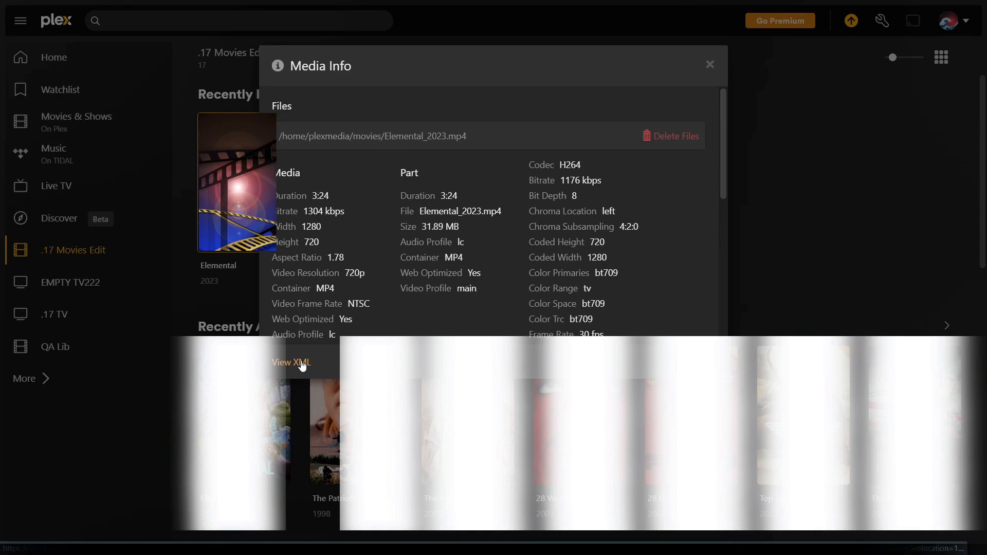
- View Elemental's XML, select its X-Plex-Token, and expand Plex Importer in 1-Stream
click(290, 362)
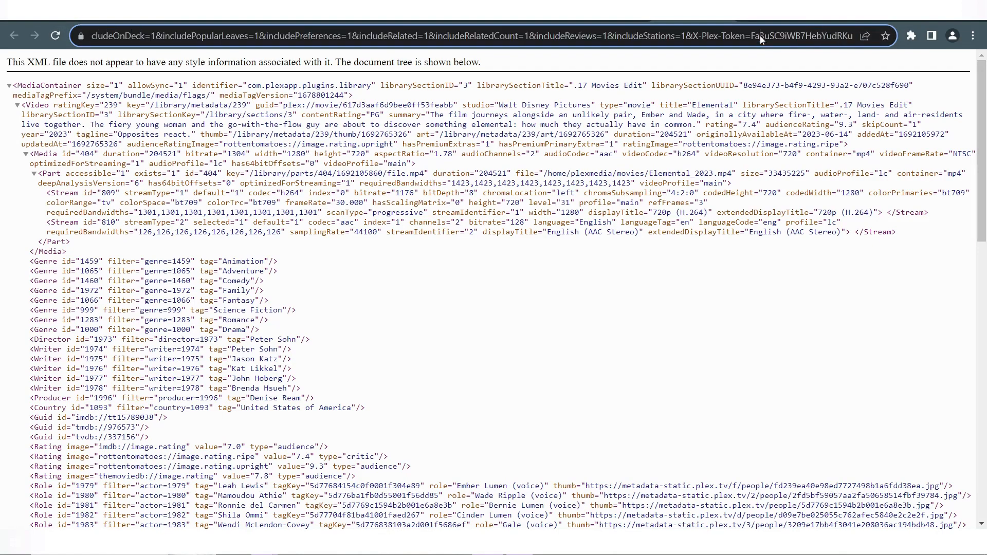
double_click(723, 36)
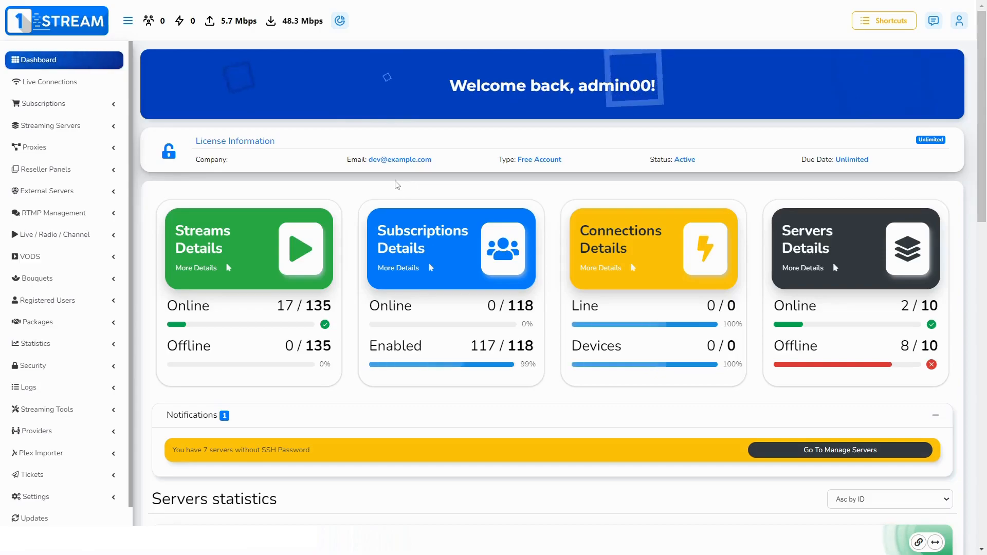
mouse_move(96, 453)
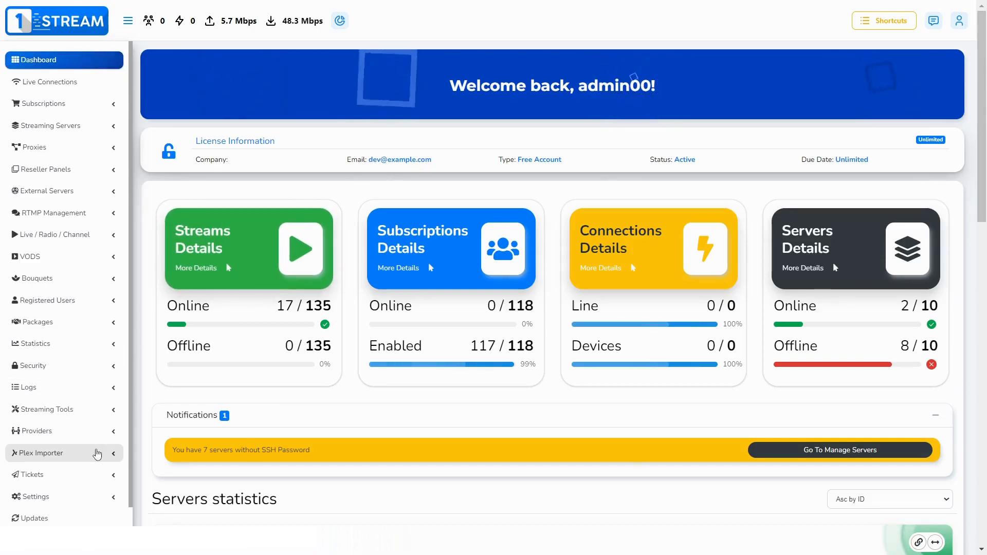
click(37, 452)
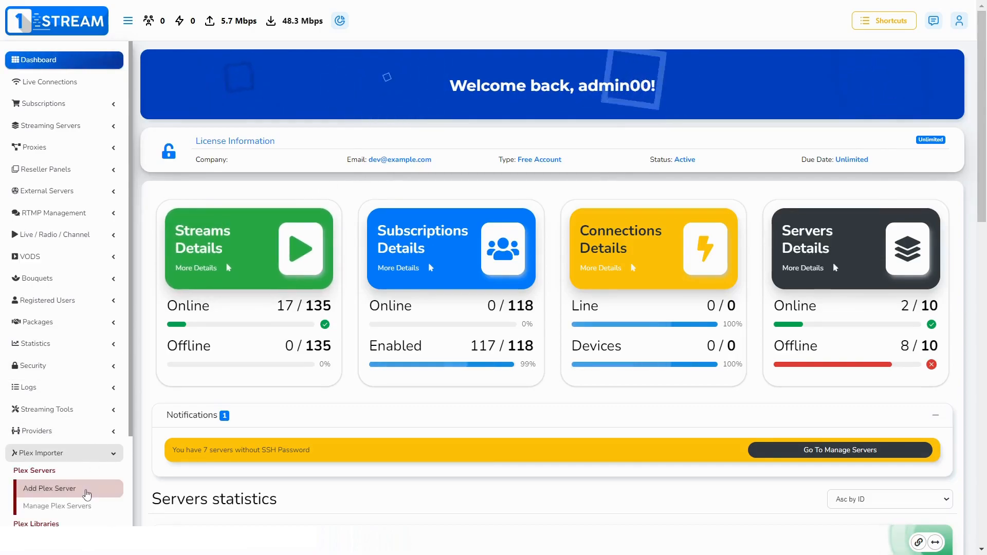
- Open the Add Plex Server form and review its token, name, domain and process-hours fields
click(50, 488)
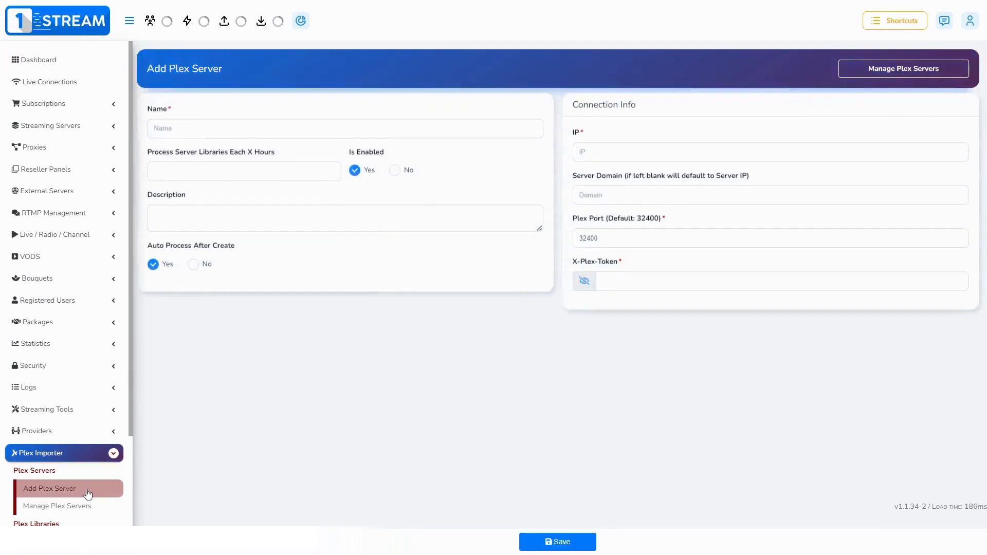
click(756, 284)
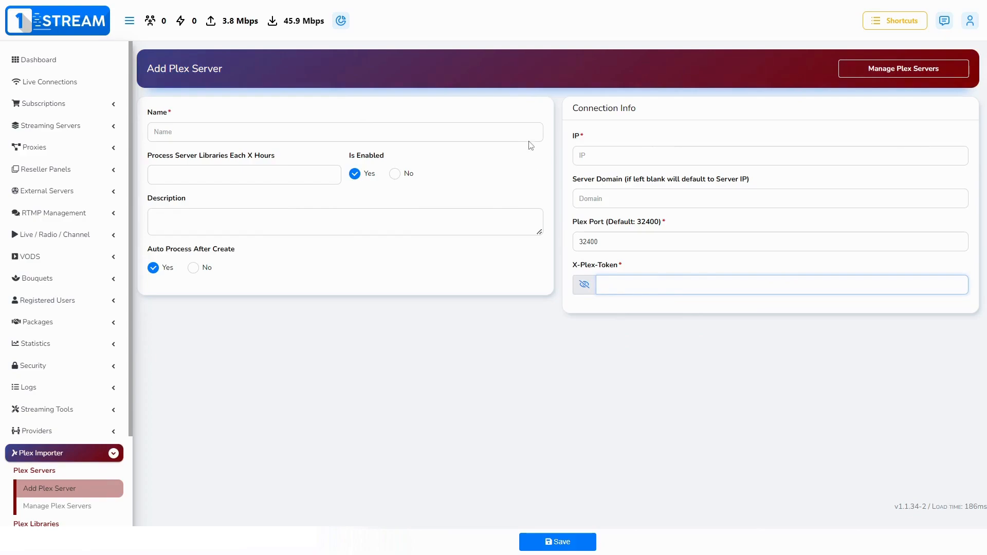
click(344, 132)
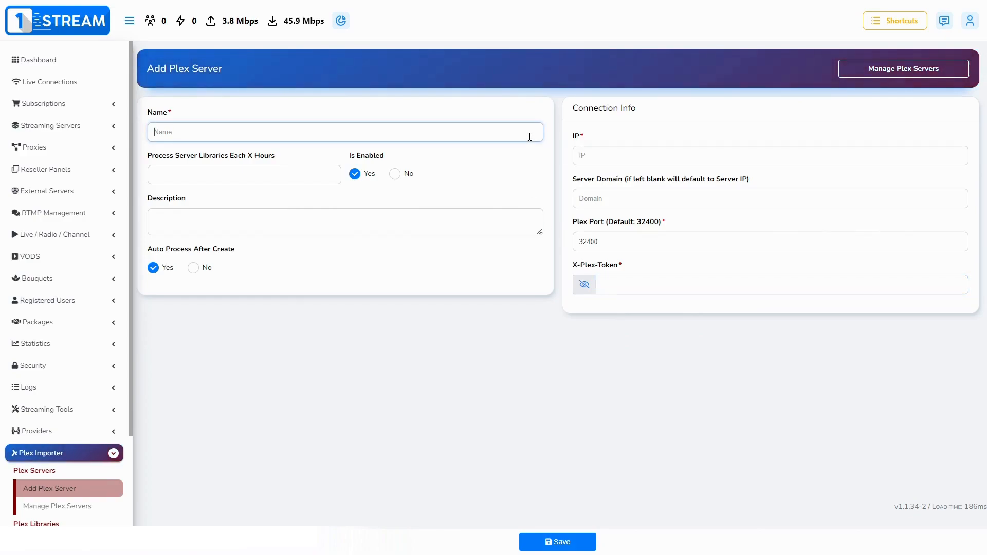
click(768, 155)
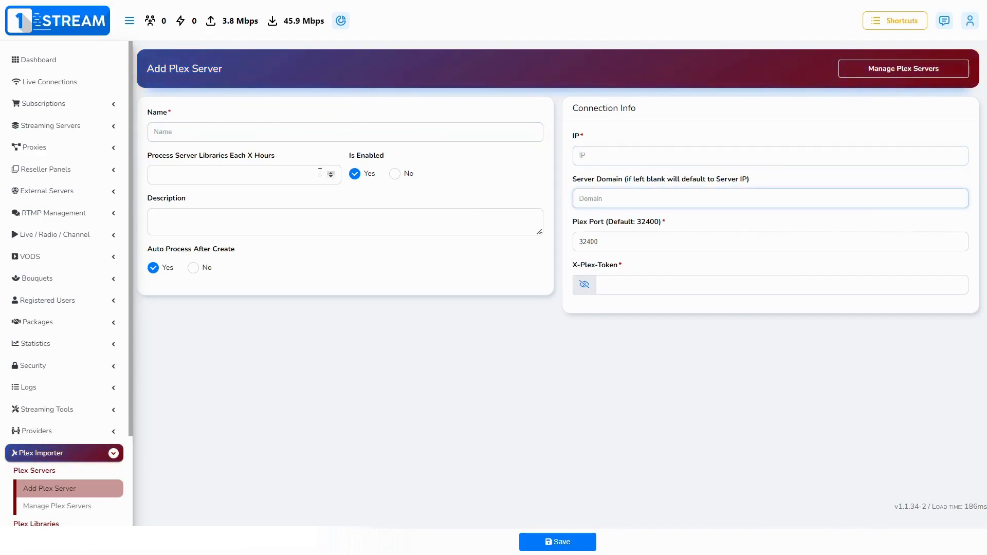
click(239, 175)
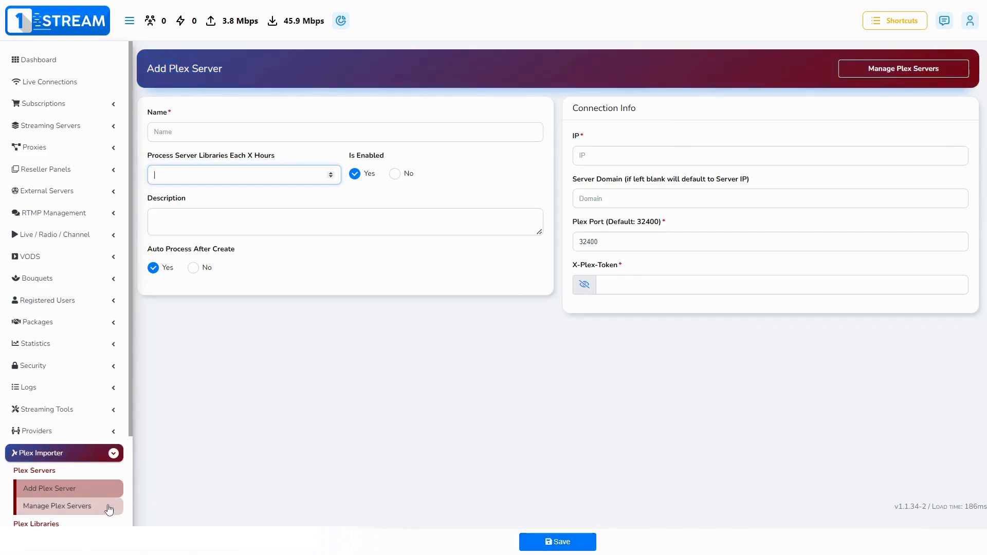
- List the Plex servers, showing .17 on port 32400 with 4 libraries
click(57, 506)
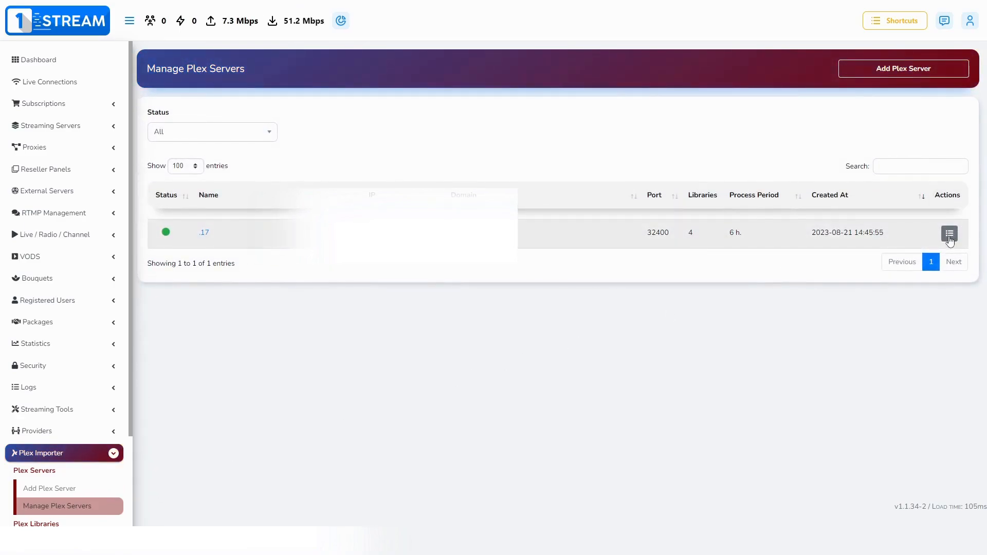
click(949, 234)
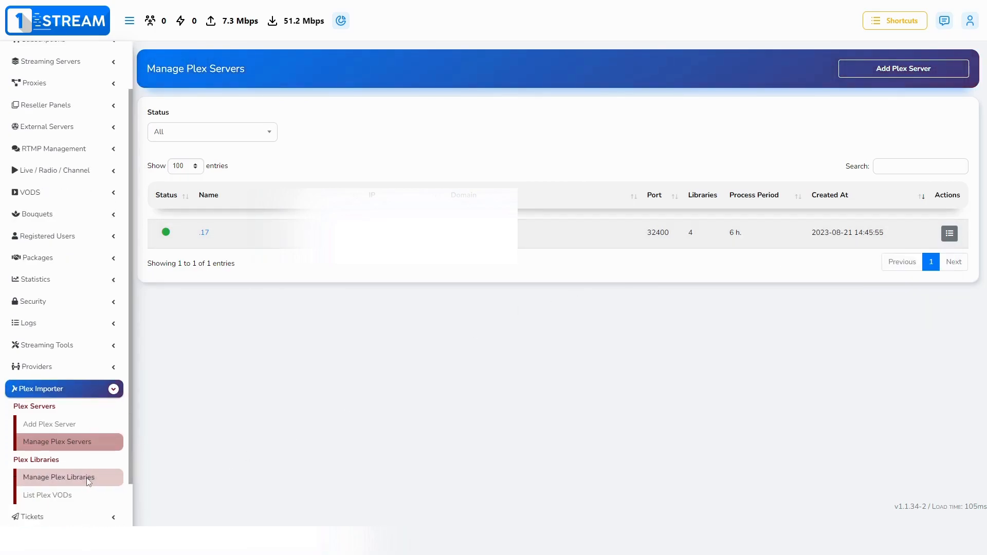
- View the four imported Plex libraries, then the Plex VODs list of .17 titles
click(60, 477)
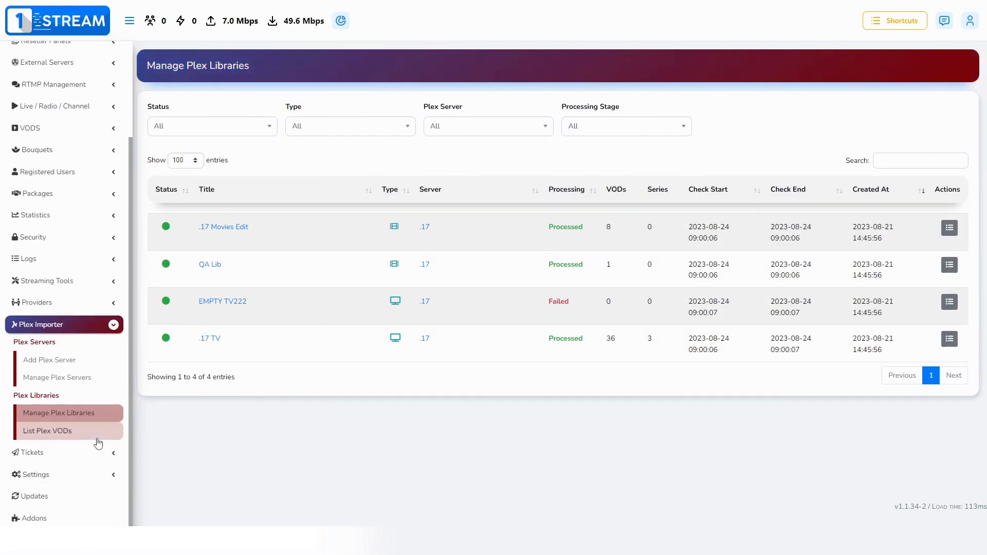
click(48, 431)
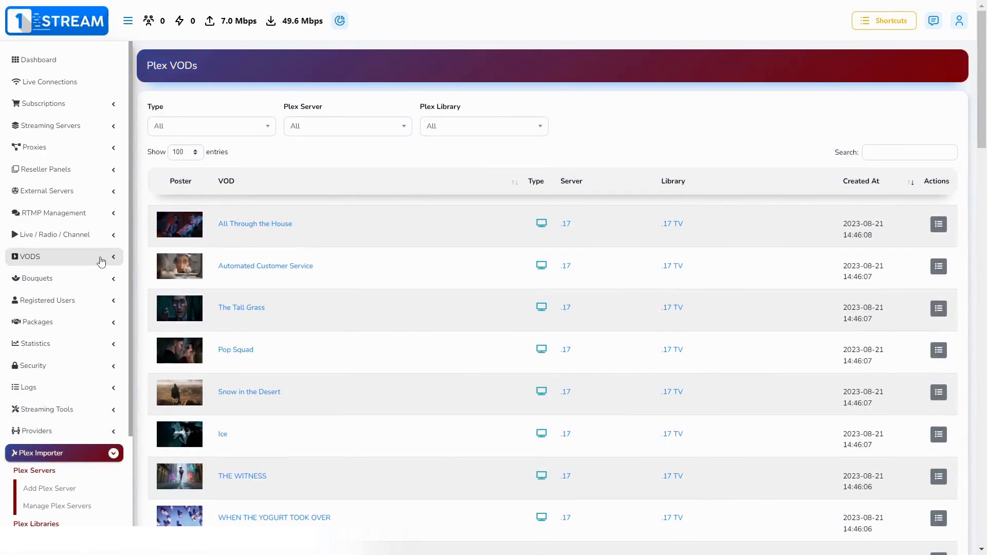
- Expand VODs in the sidebar and go to the Manage Movies page
click(28, 256)
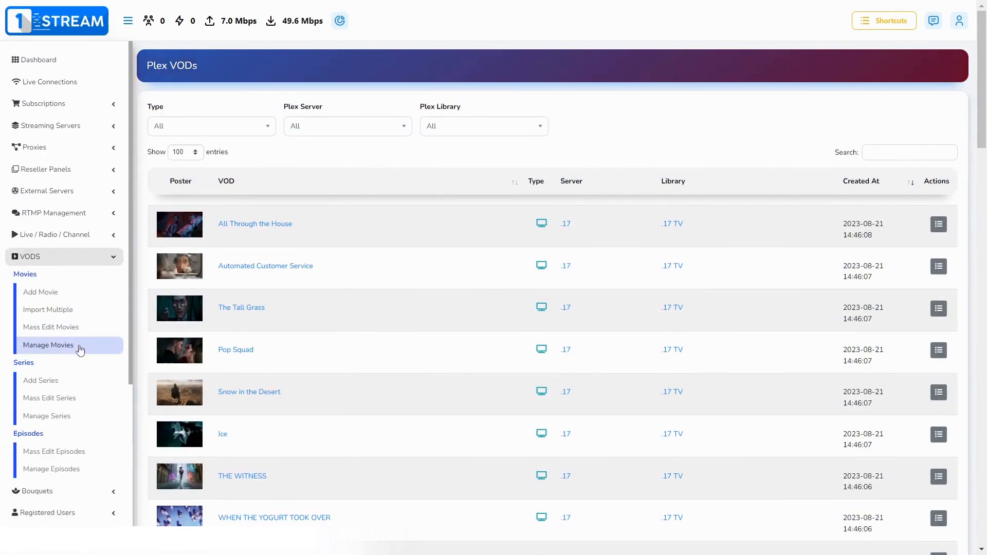
click(48, 345)
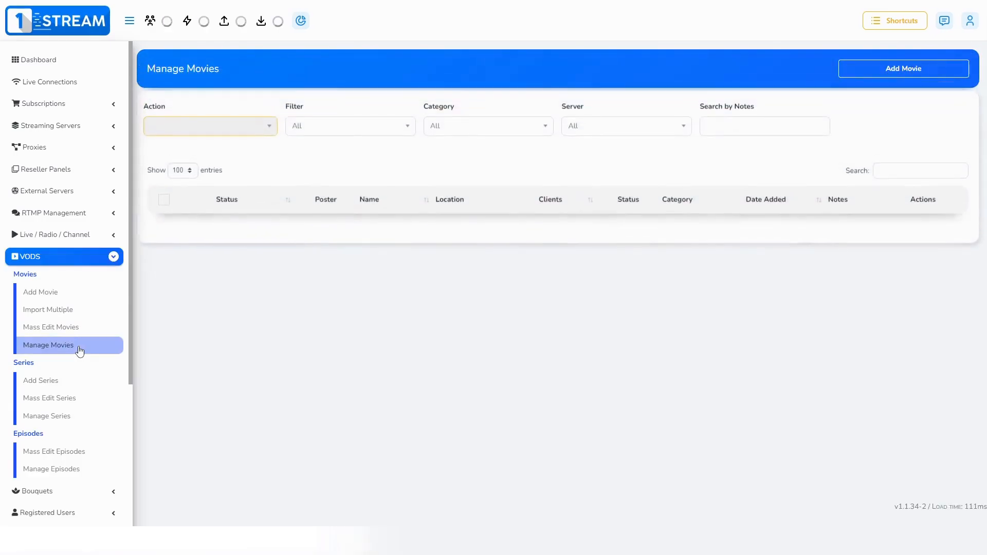